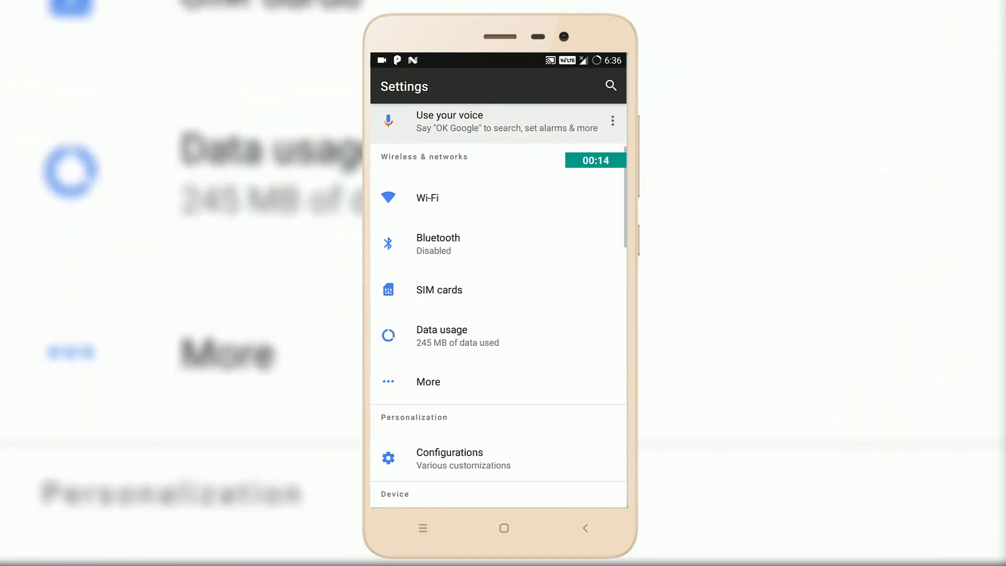
Enter Configurations and browse the Status bar, Panels, Recents and Quick settings sections
scroll(down, 3)
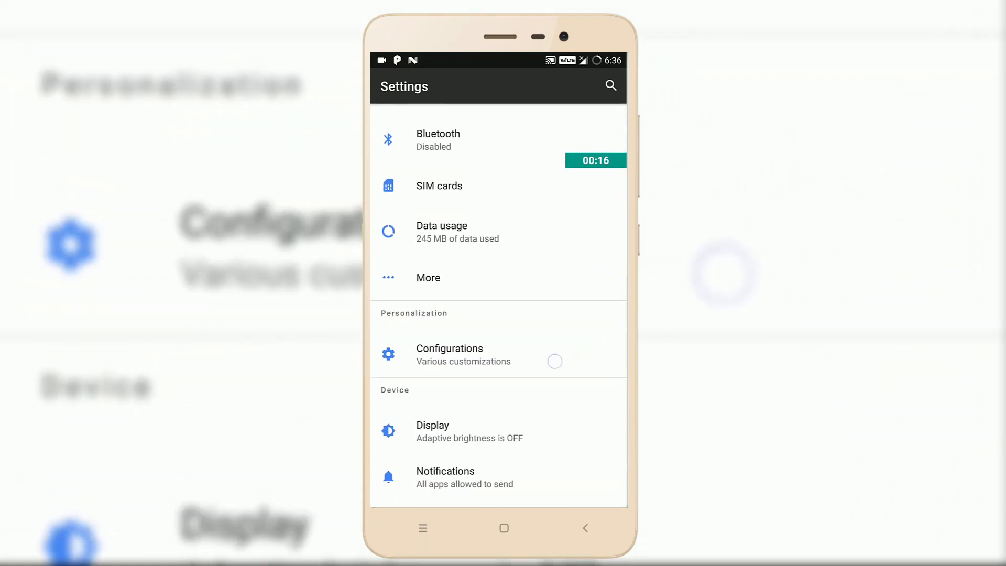
click(464, 355)
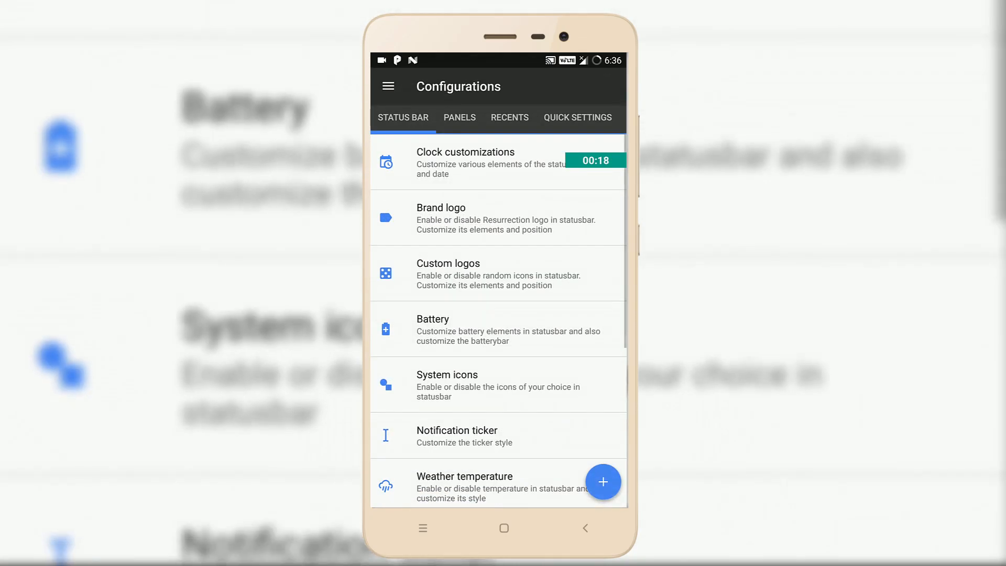
scroll(down, 3)
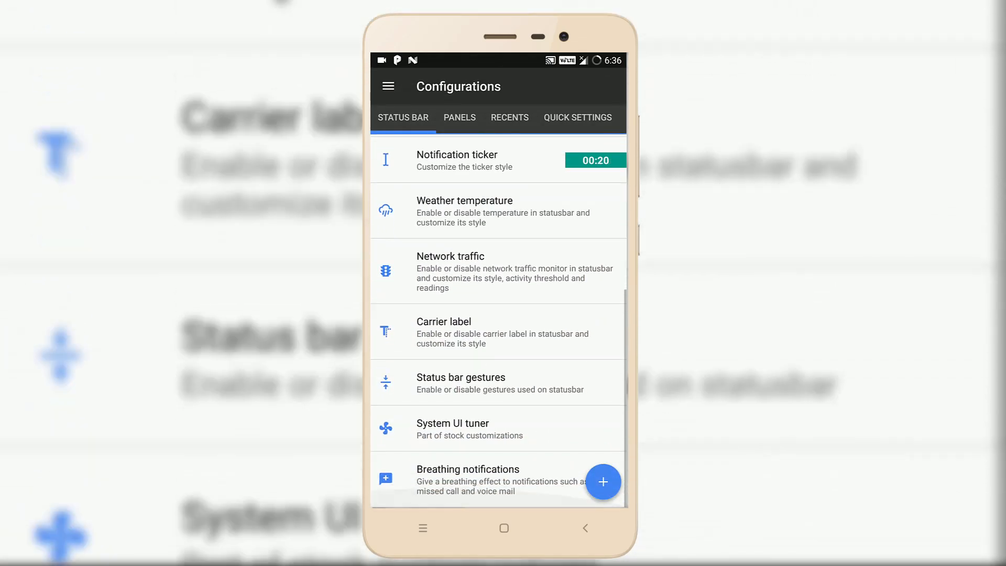
click(459, 117)
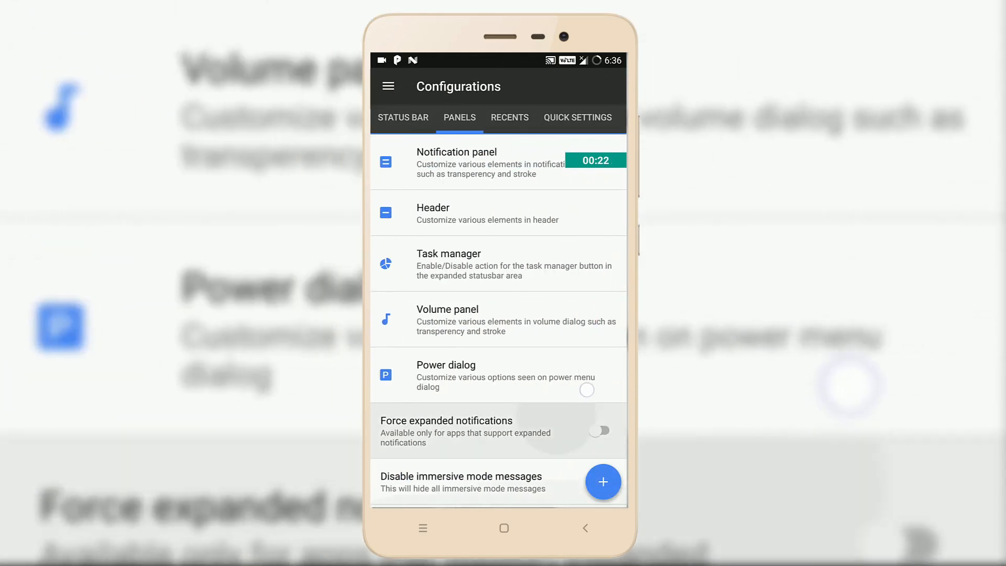
click(510, 117)
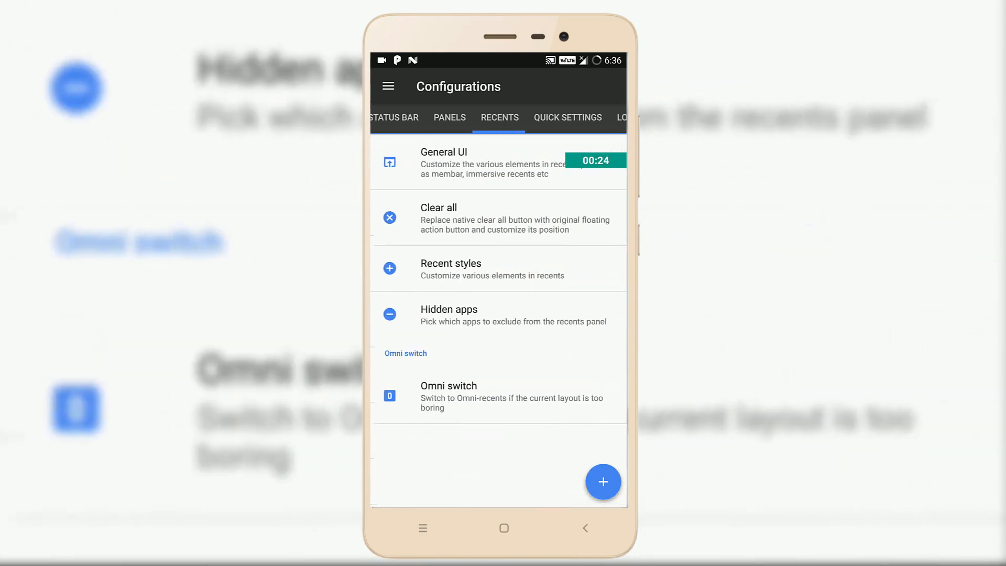
click(568, 117)
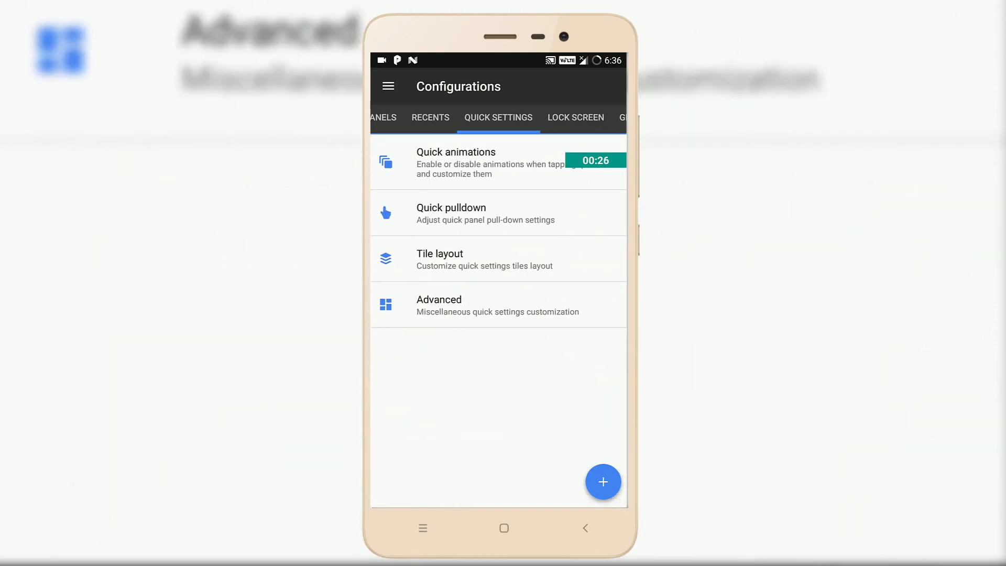
click(576, 118)
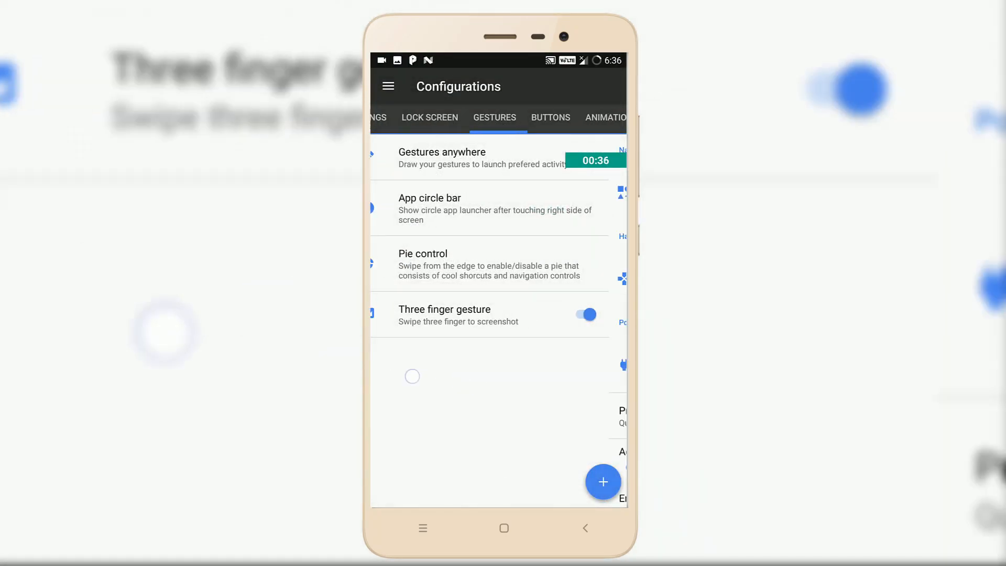
Browse the Buttons, Miscellaneous and About sections, then return to the Gestures list
click(551, 117)
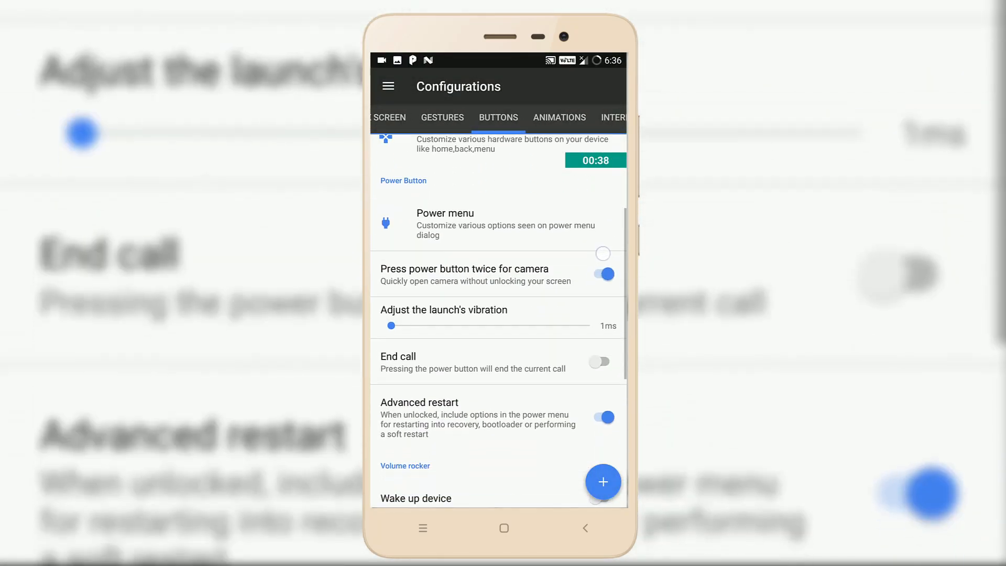
scroll(down, 3)
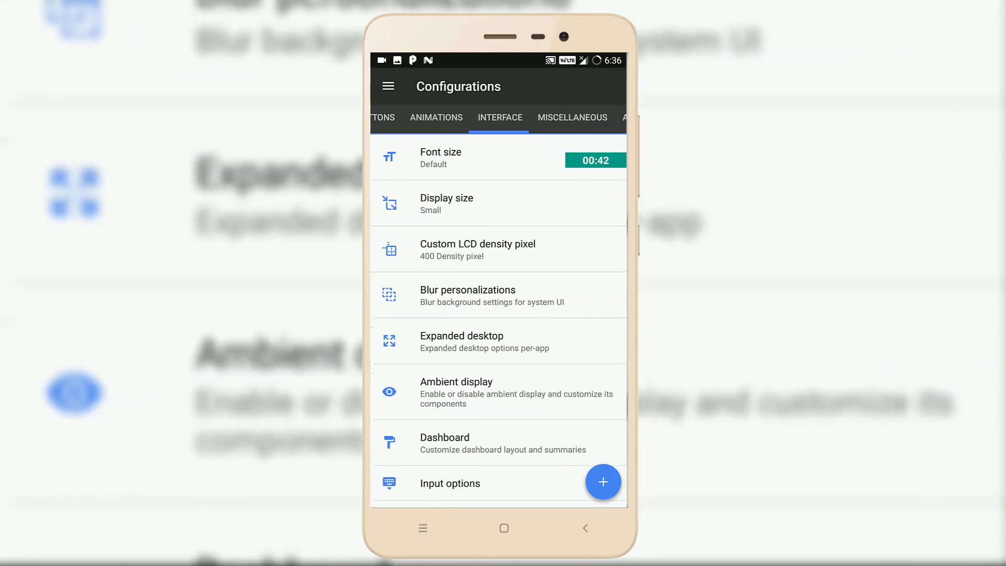
scroll(down, 3)
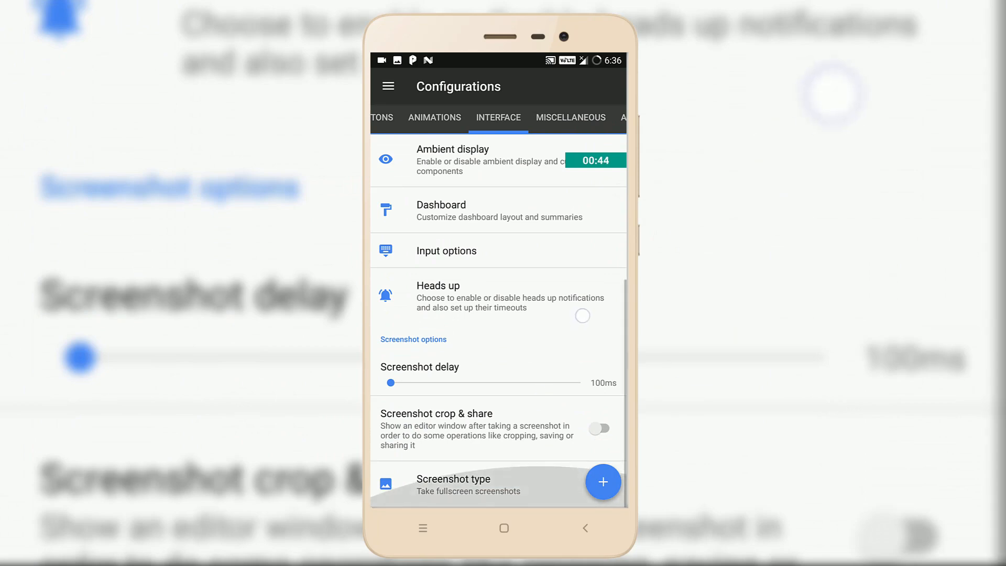
click(571, 117)
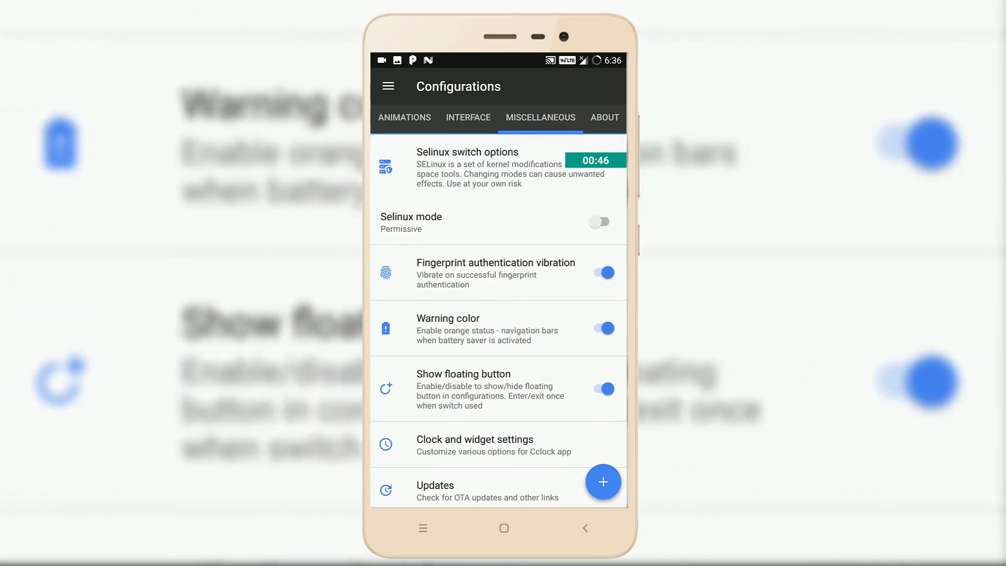
click(605, 118)
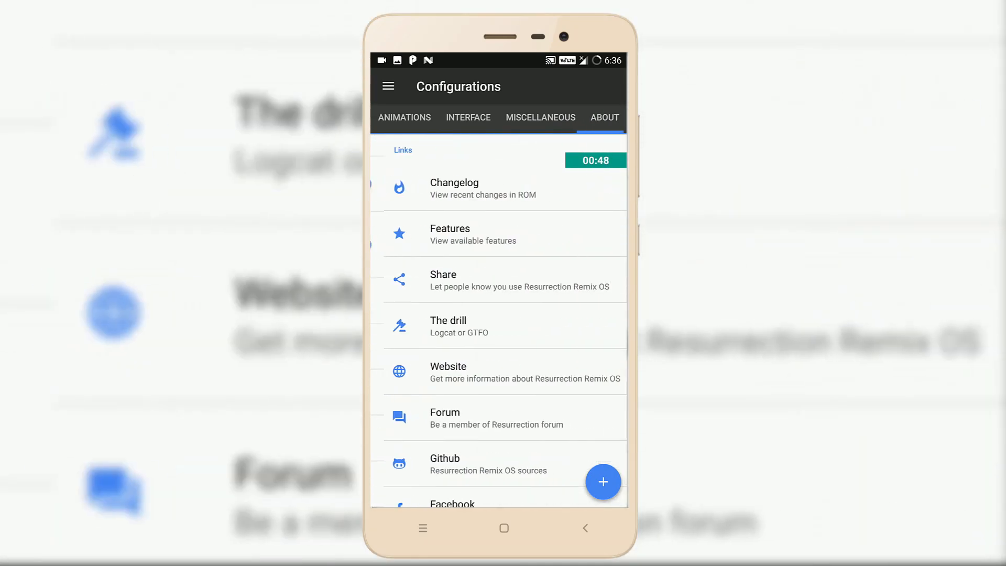
click(540, 117)
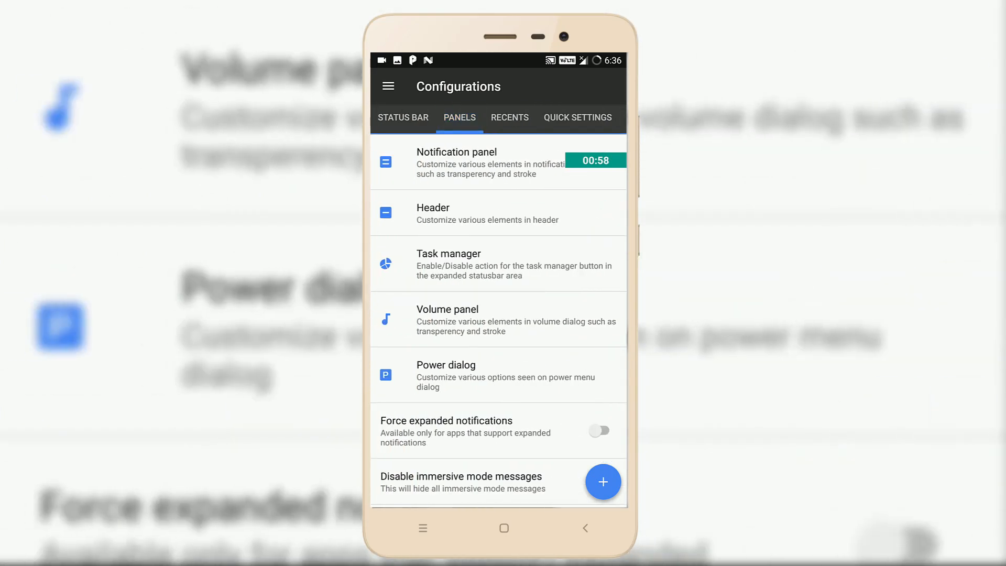
click(402, 117)
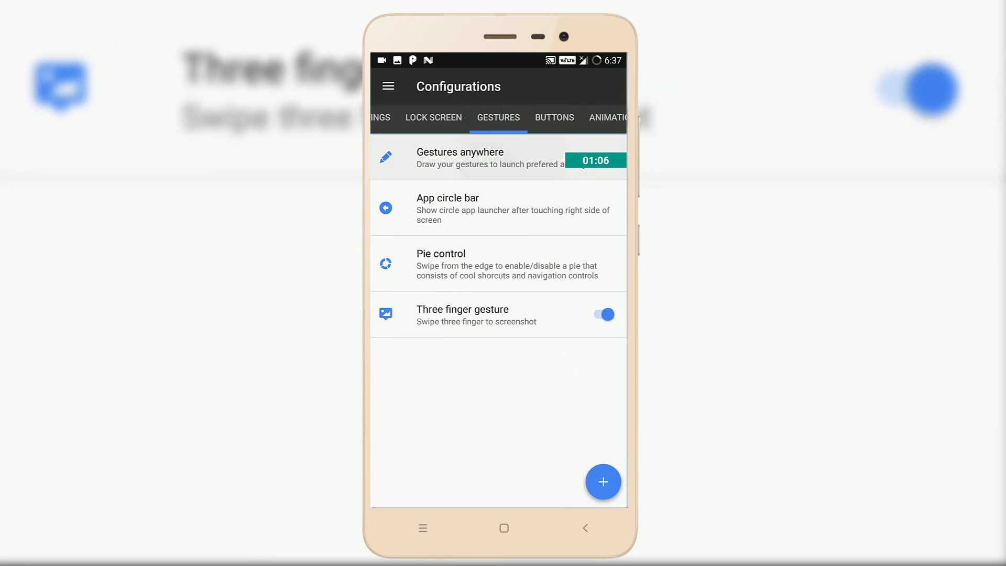
In Gestures anywhere, assign Clash of Clans as the custom app for a gesture and confirm it
click(460, 157)
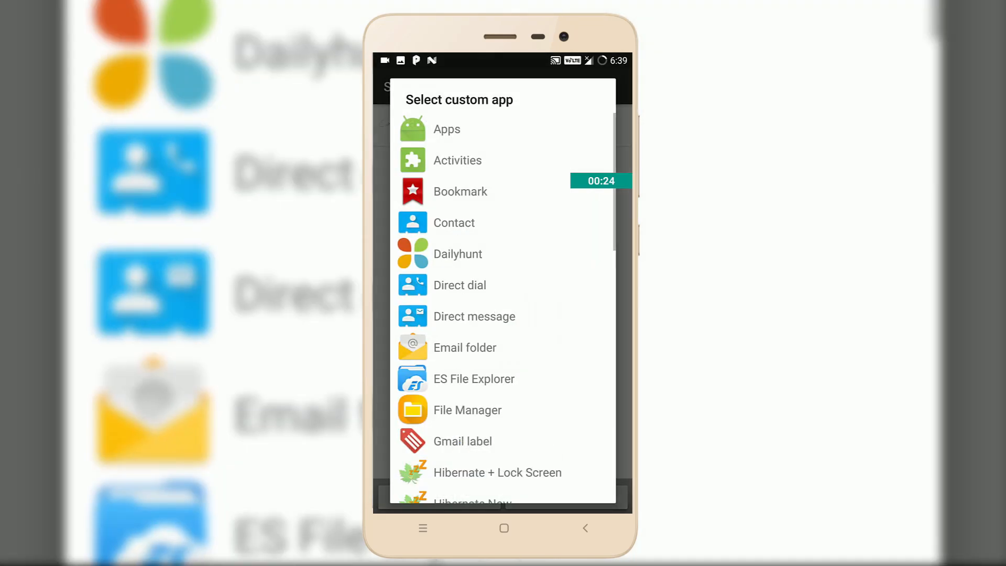
click(458, 160)
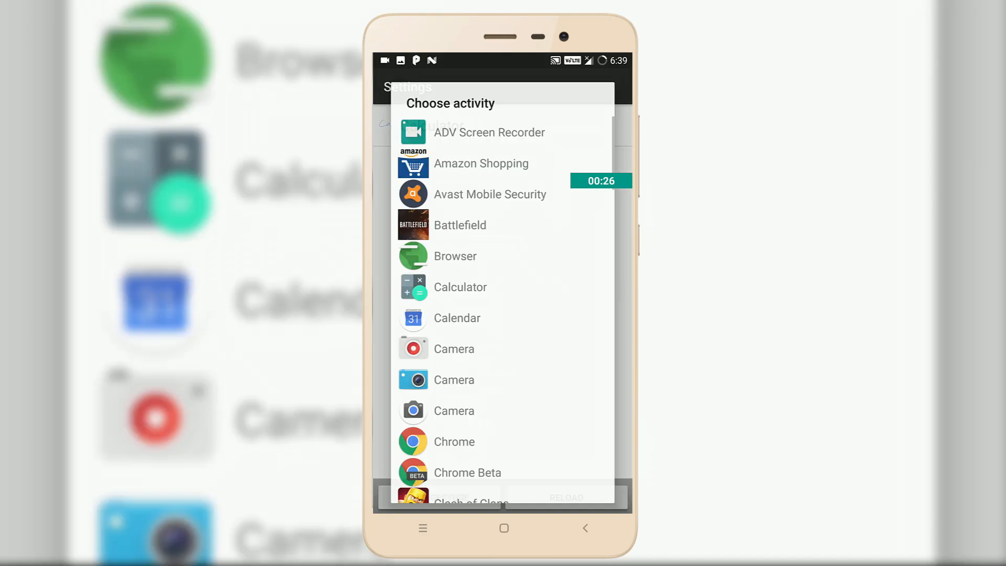
click(460, 287)
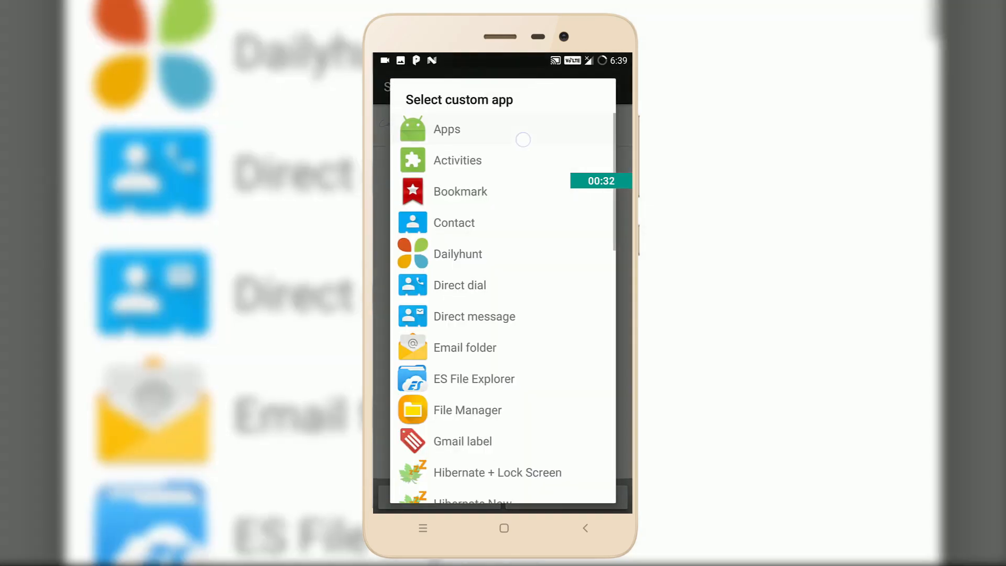
click(446, 129)
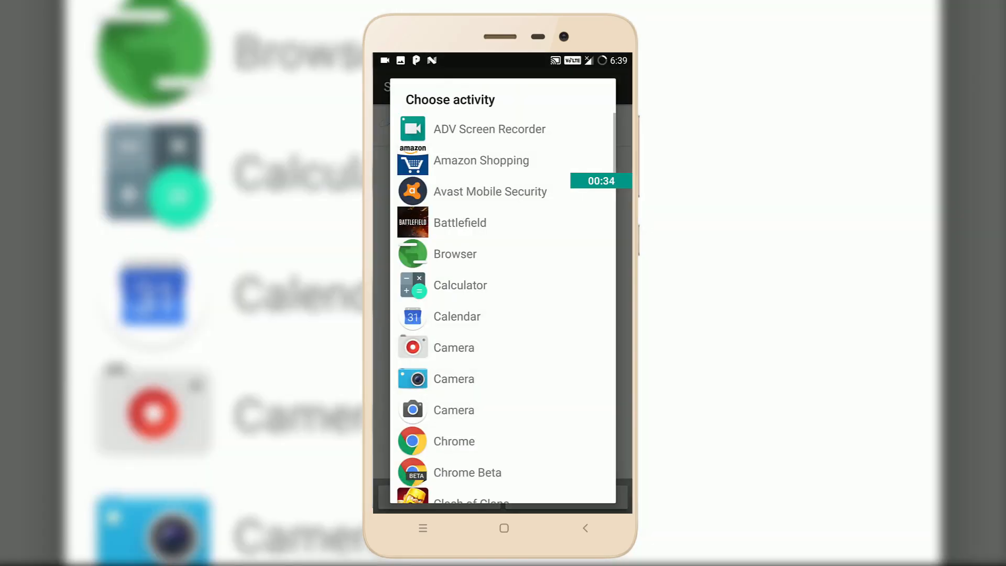
click(469, 502)
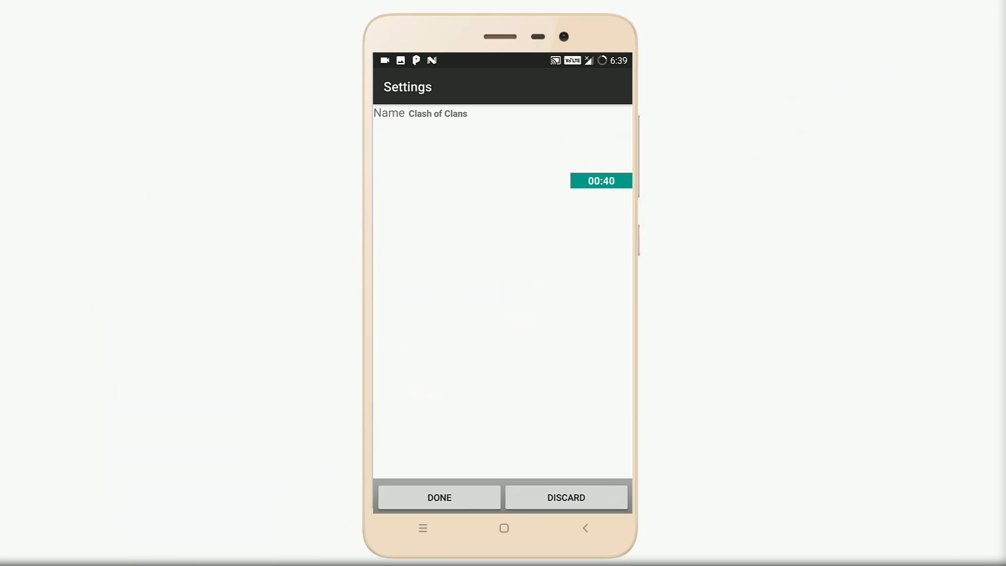
click(440, 497)
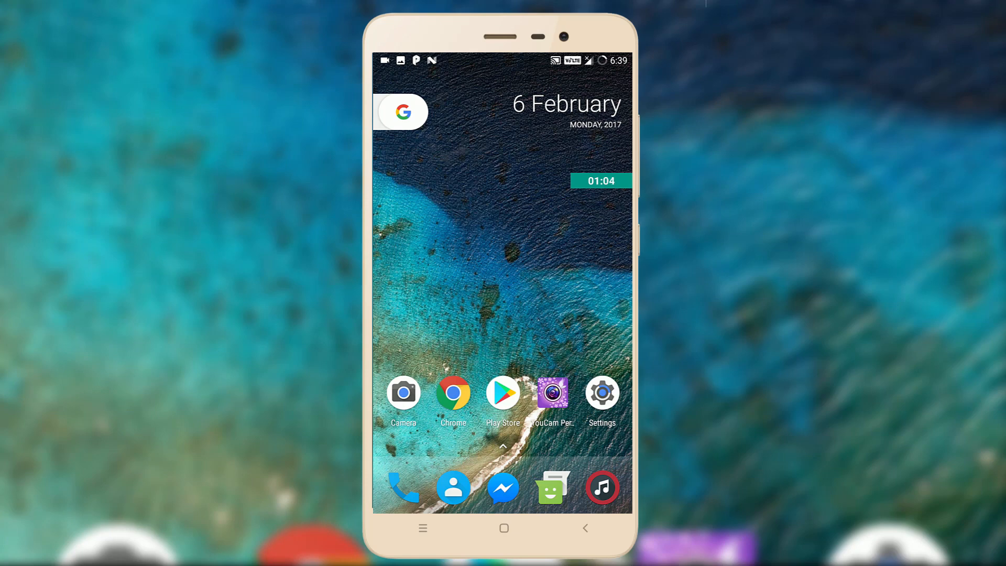
With flash forced on, photograph the glass protector box, view and delete the shot
click(403, 392)
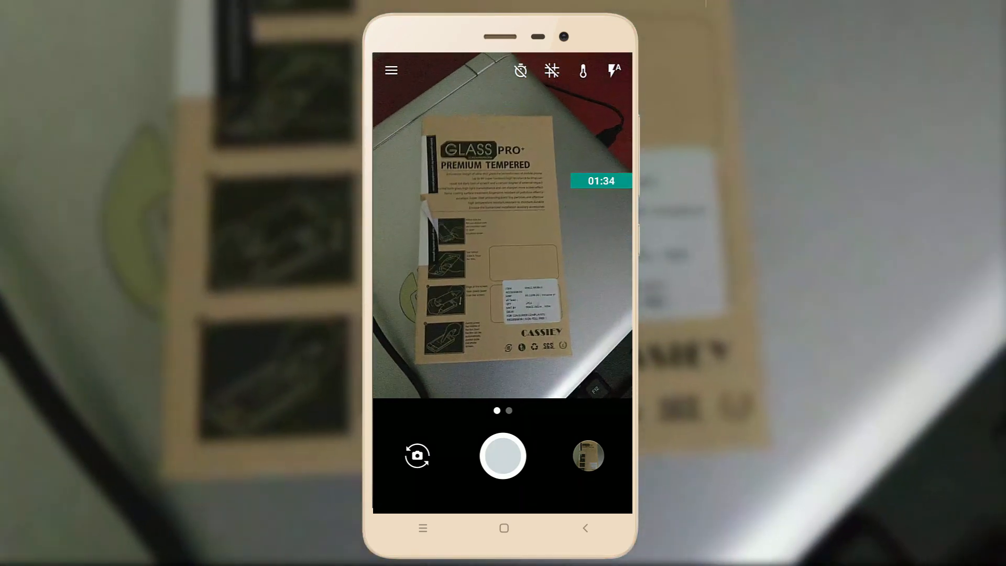
click(615, 69)
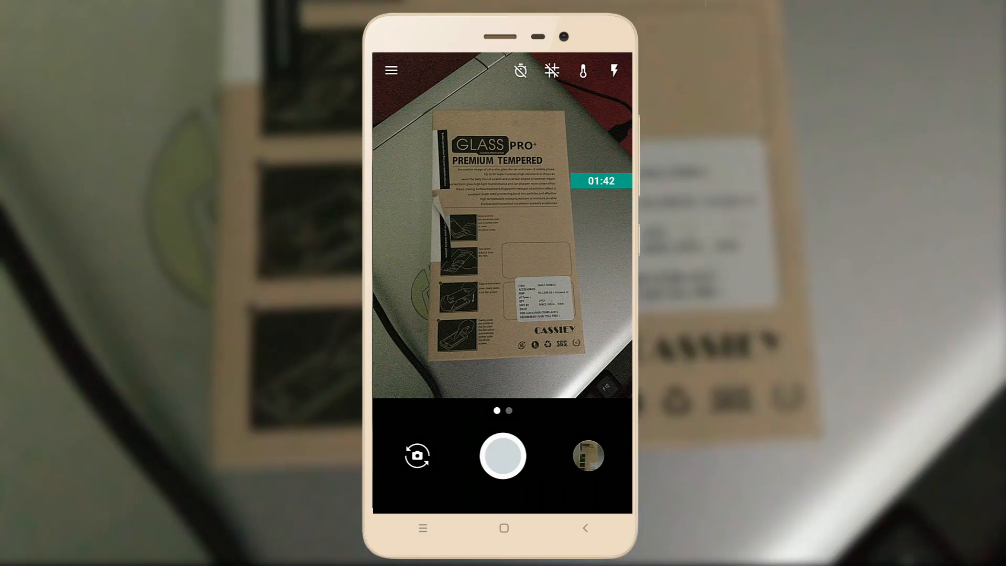
click(588, 456)
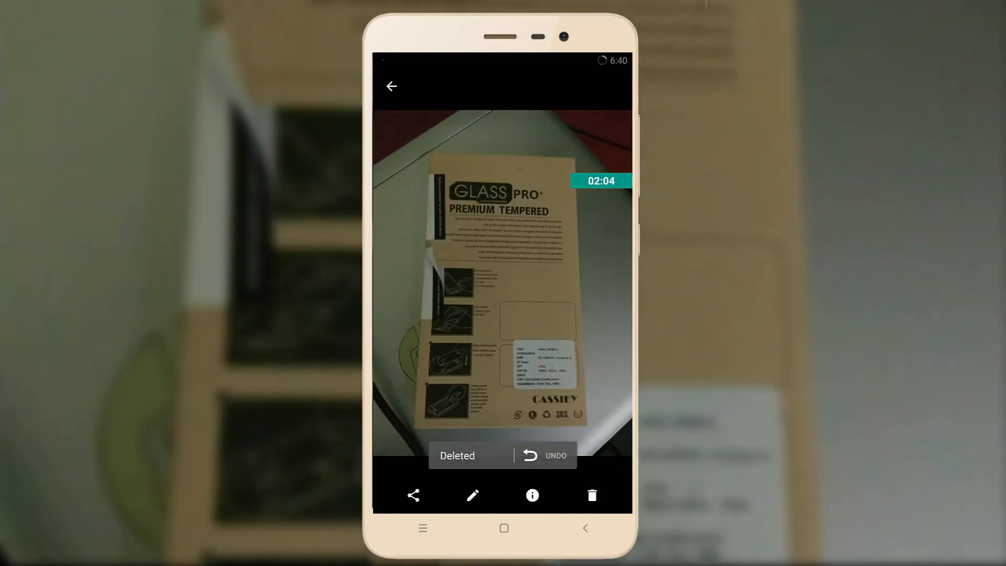
click(391, 86)
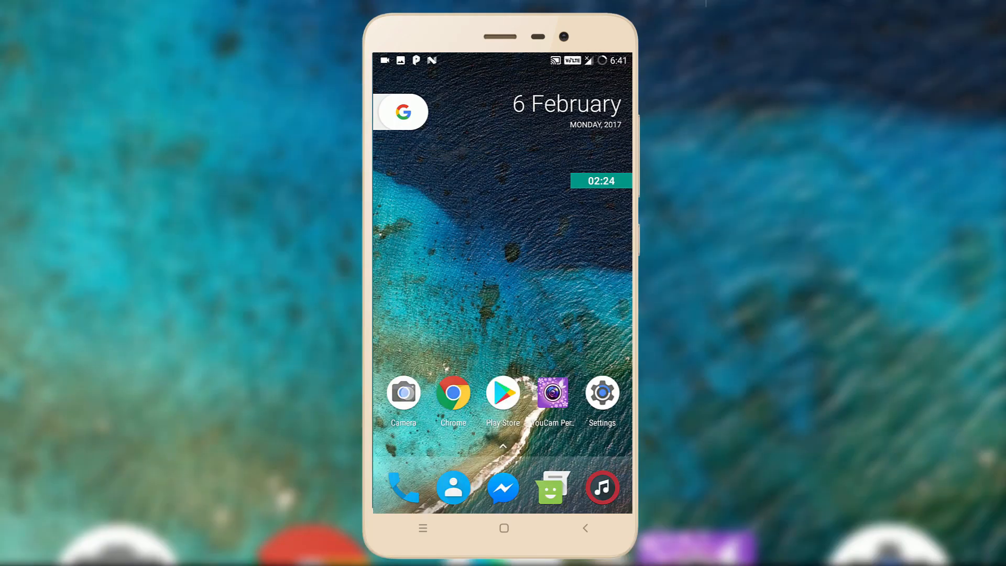
Switch Google Camera to the front lens and dismiss the 'Can't connect to the camera' error
click(404, 392)
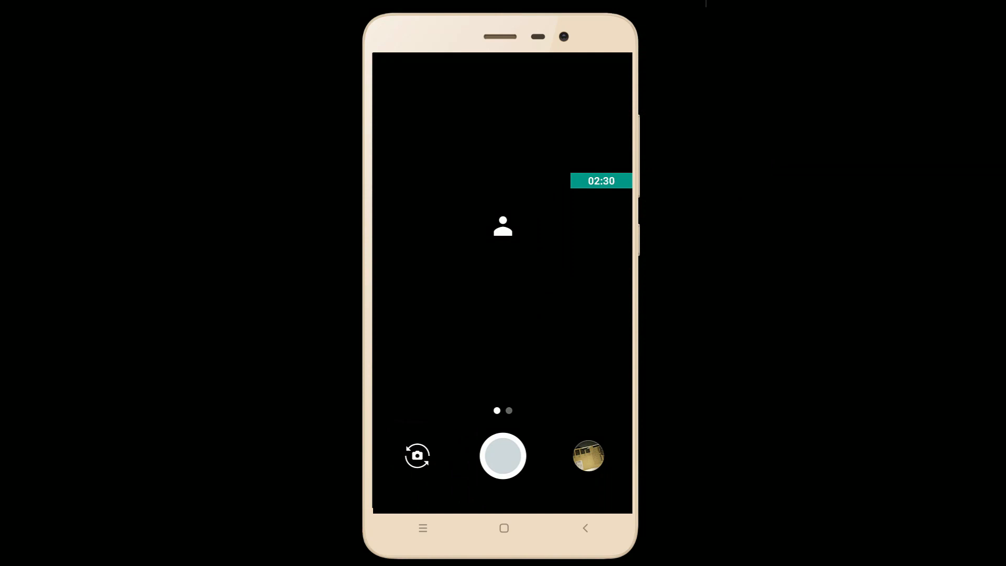
click(503, 456)
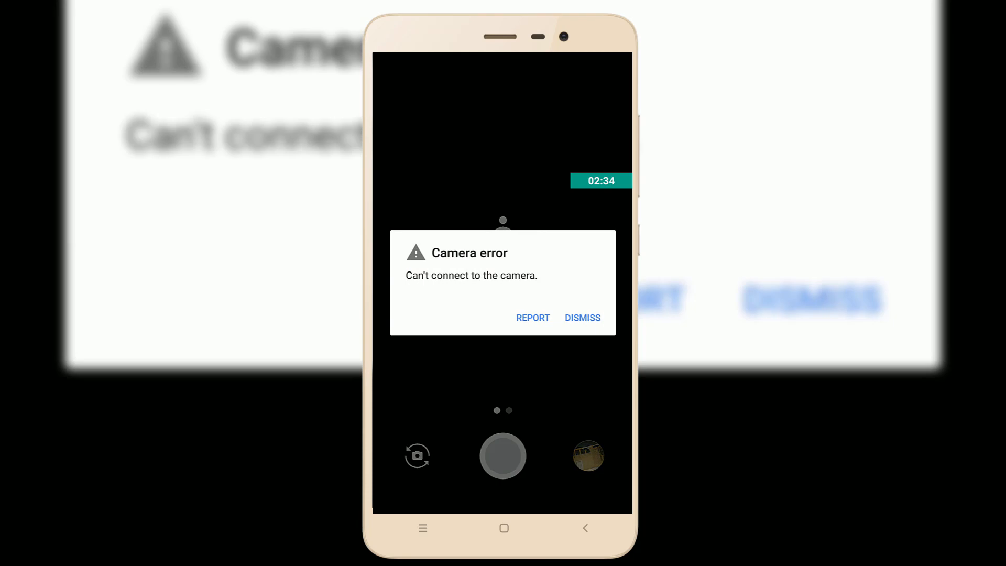
click(583, 318)
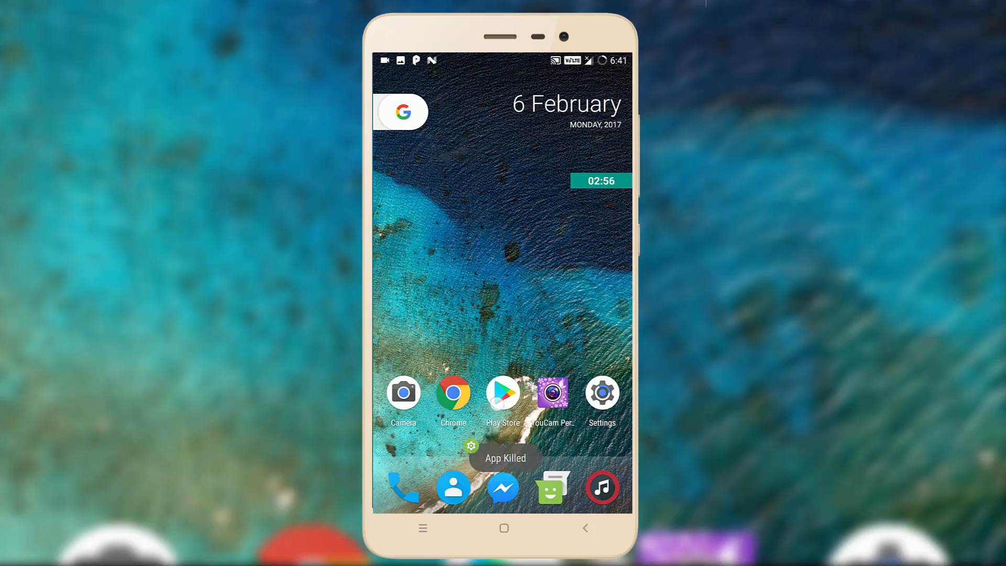
Shoot the glass protector box with the alternative camera, review it and back out to Home
click(403, 393)
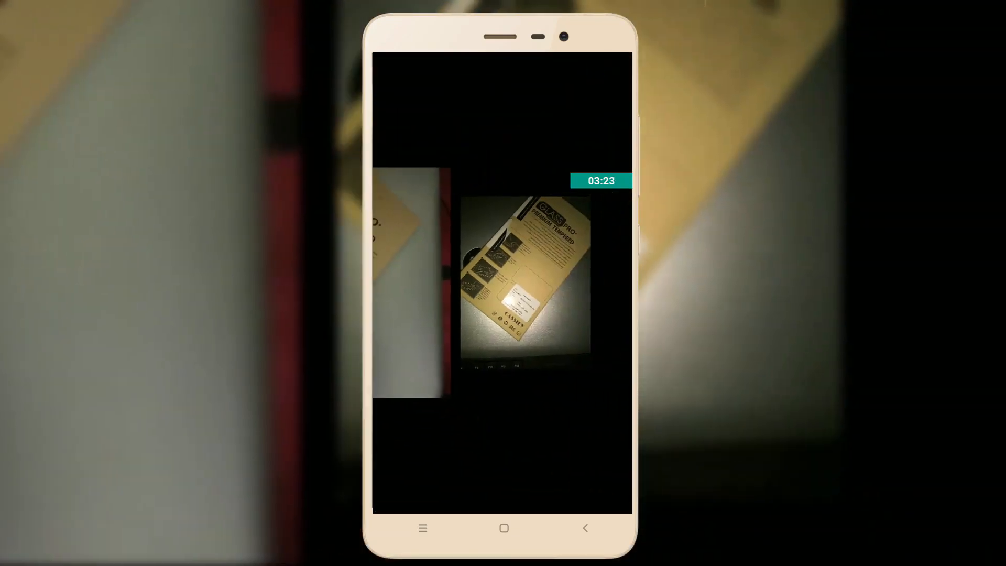
click(518, 284)
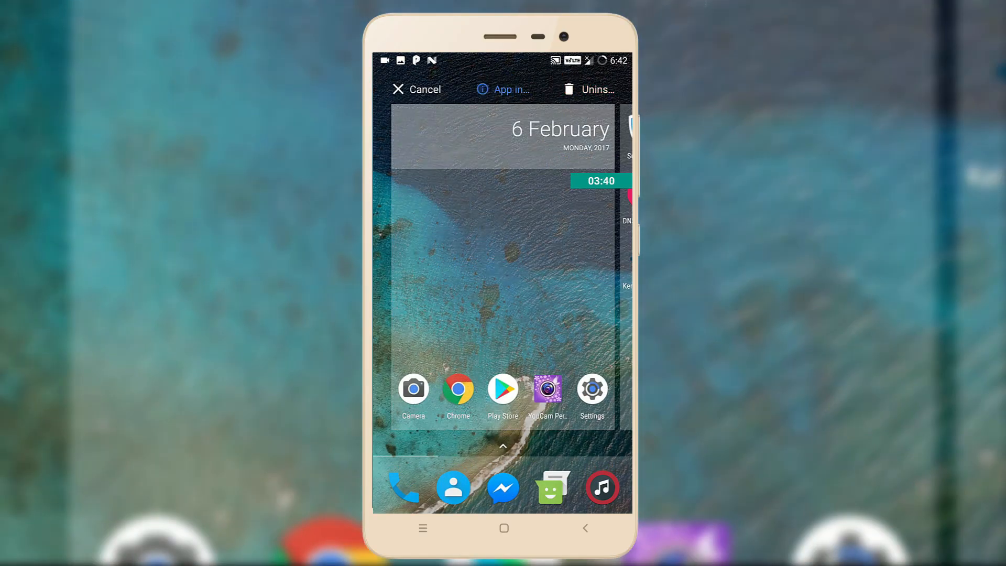
click(503, 89)
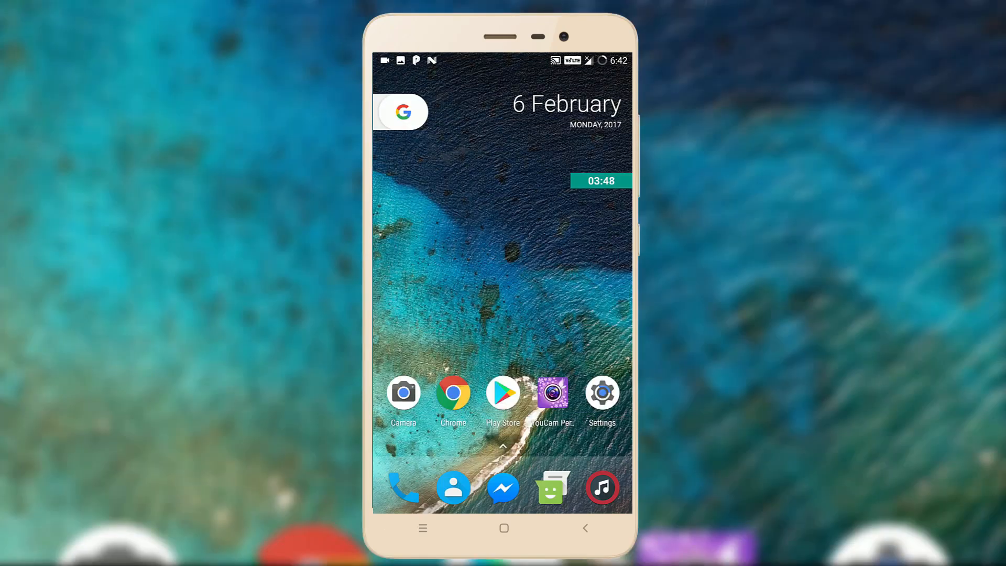
Check Battery usage and the Screen entry's power-use details, then return to the overview
click(602, 393)
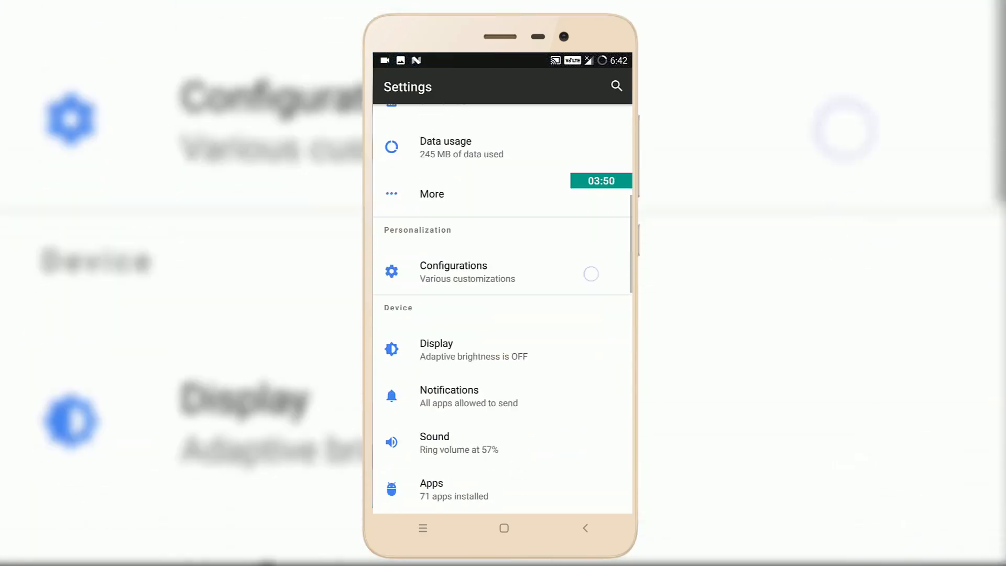
scroll(down, 3)
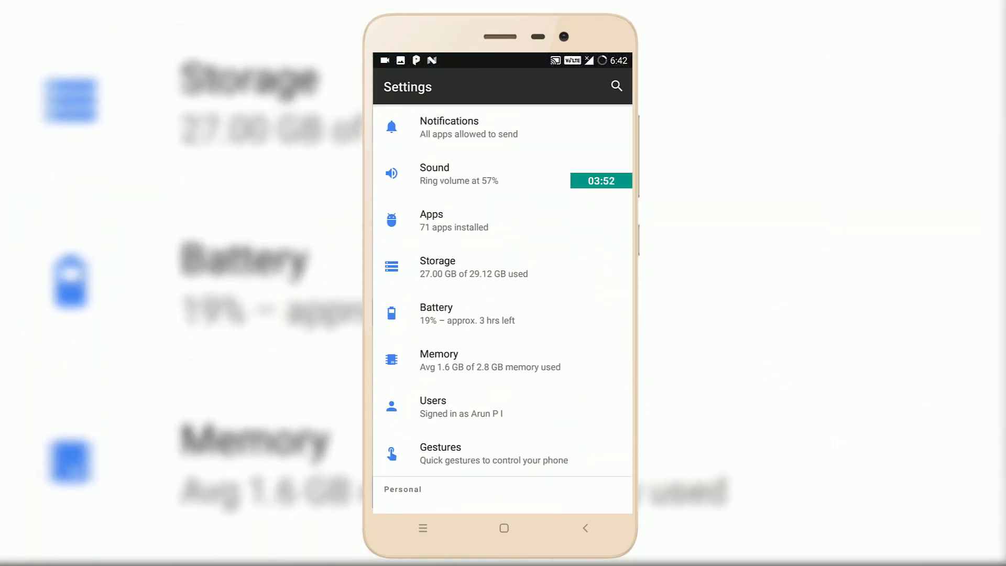
click(457, 313)
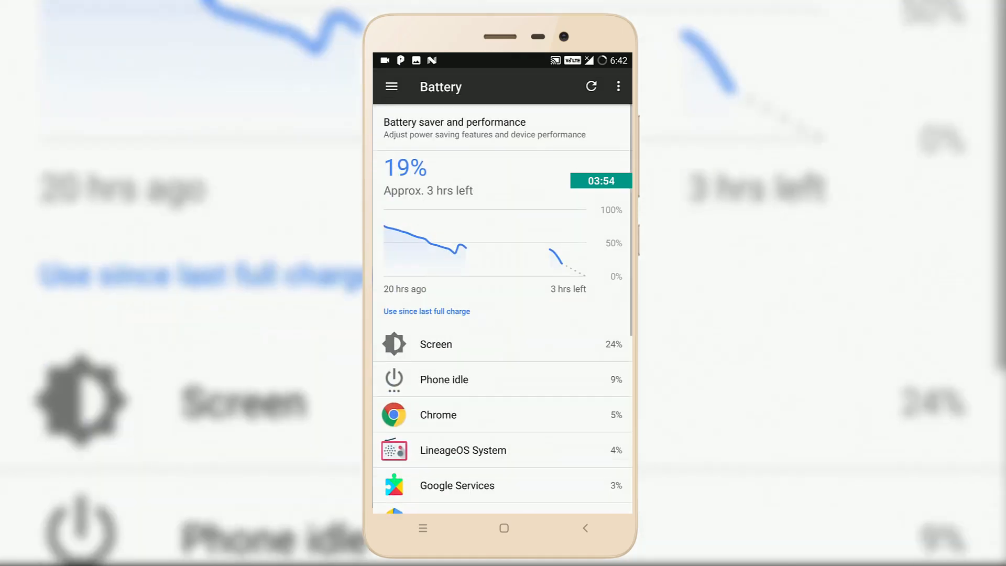
scroll(down, 3)
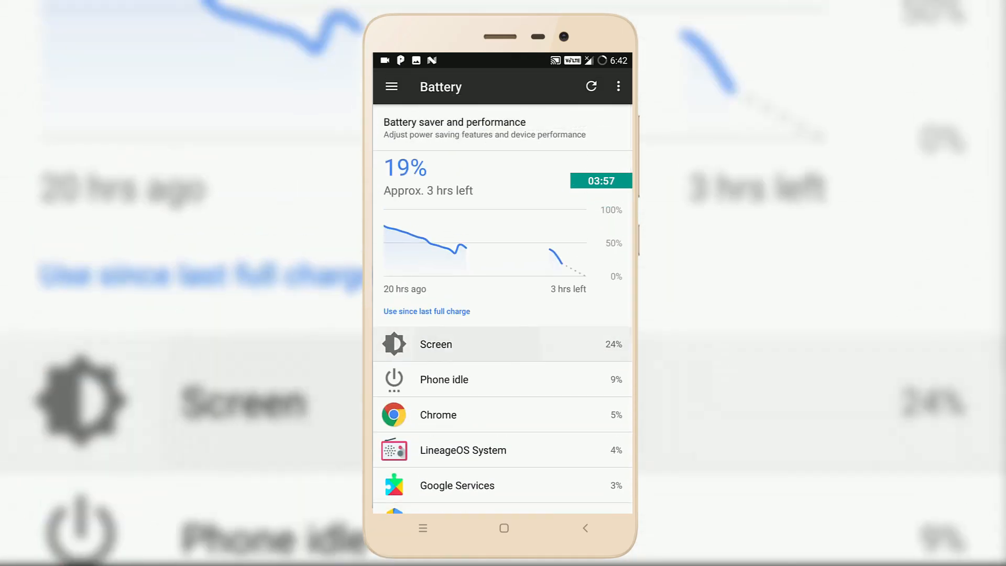
click(457, 344)
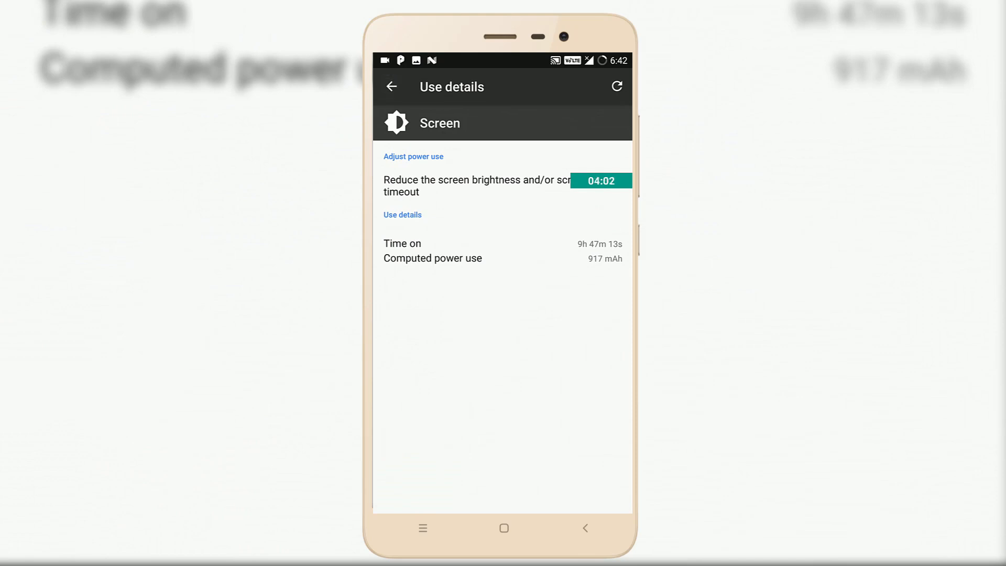
click(392, 87)
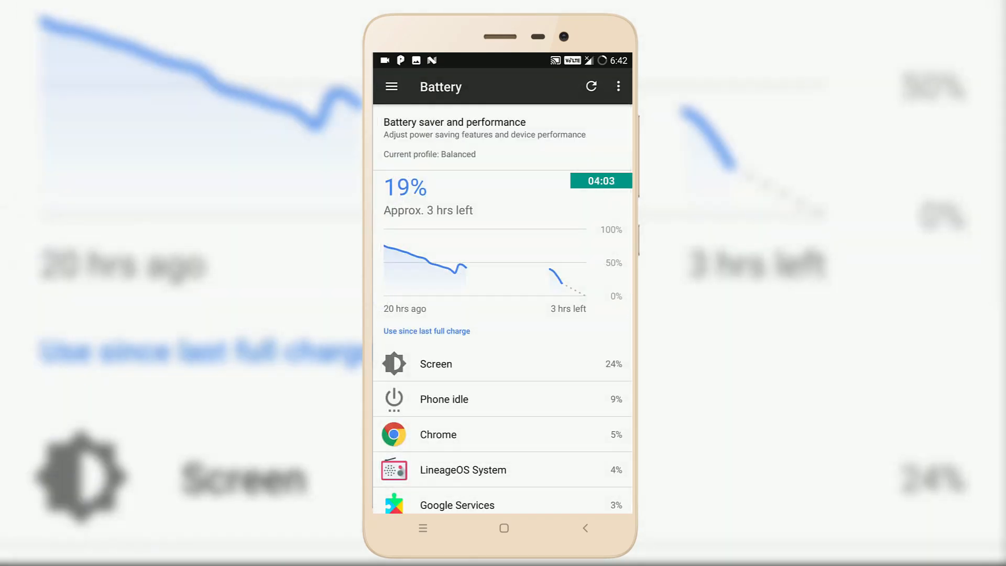
scroll(down, 3)
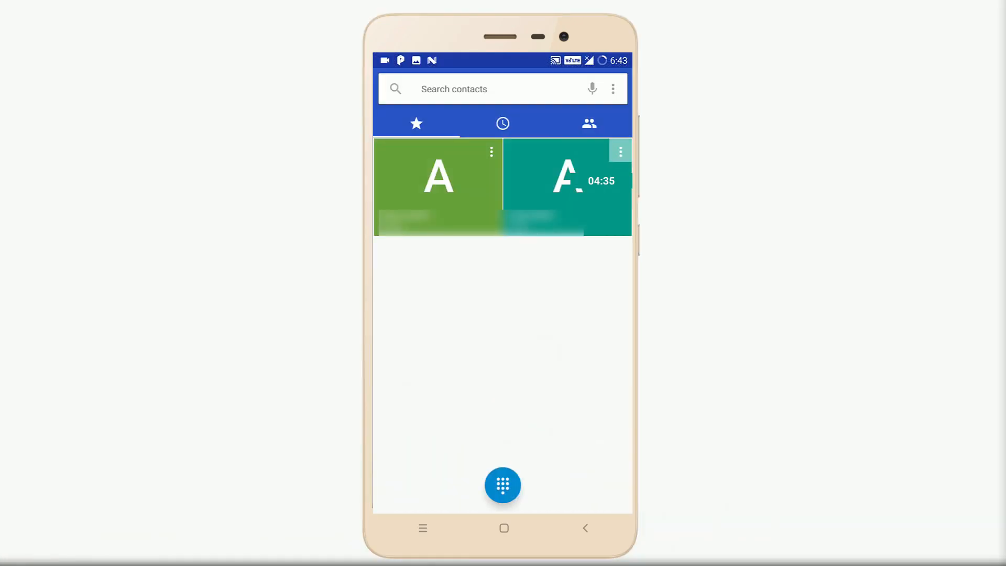
From the Favourites tab, bring up a favourite contact's details card
click(567, 181)
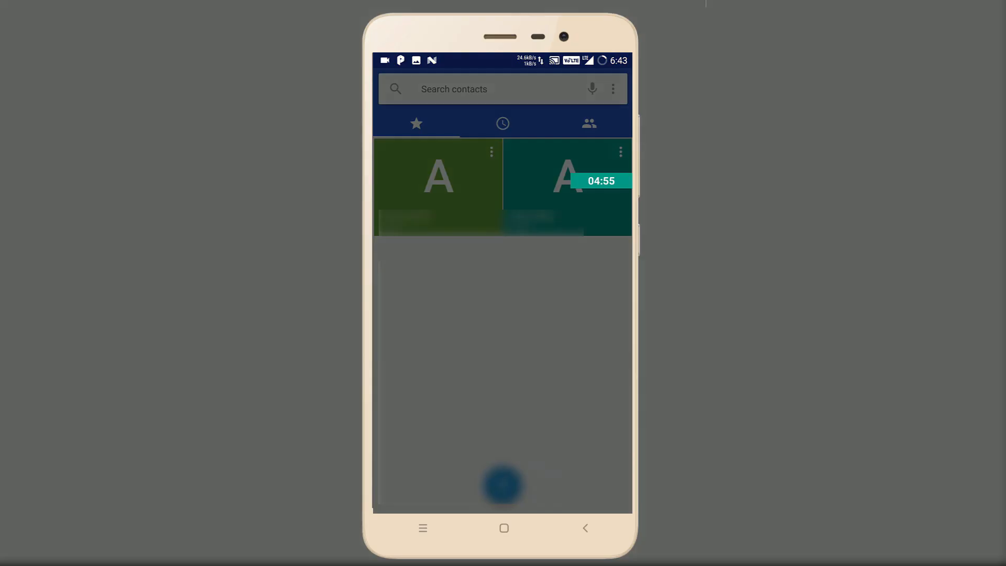
click(567, 186)
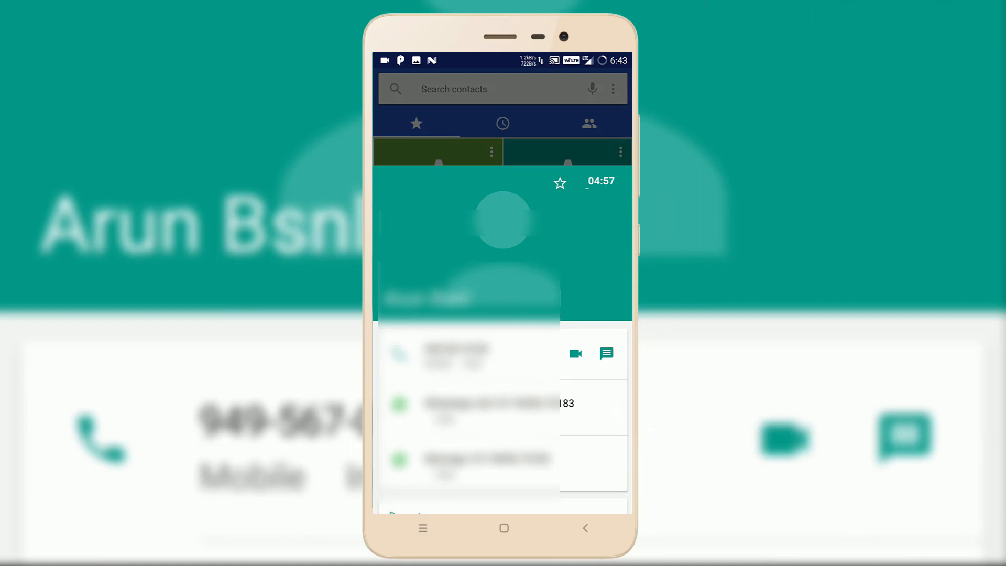